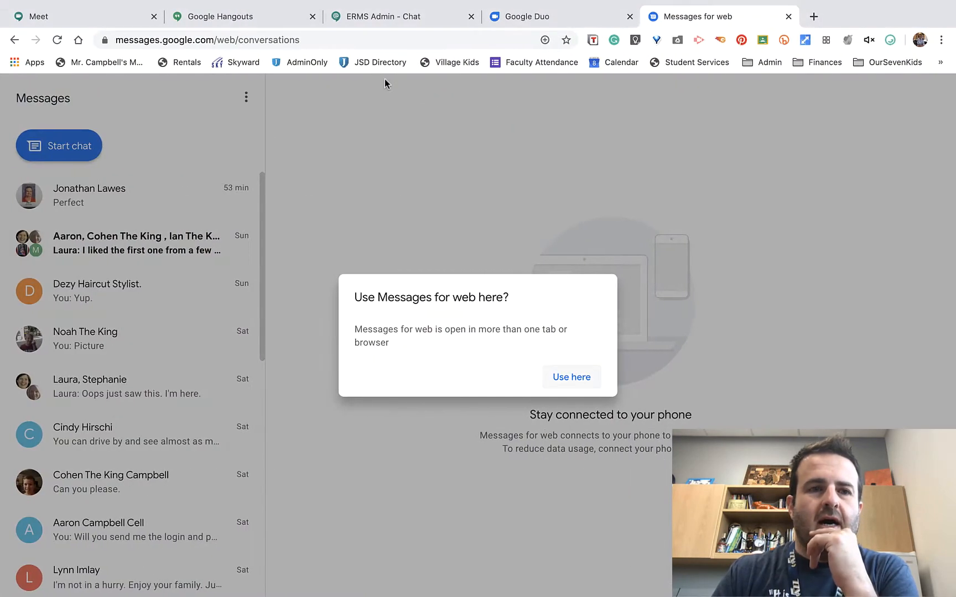
Switch to the Google Hangouts tab to see past conversations and the greeting
click(238, 16)
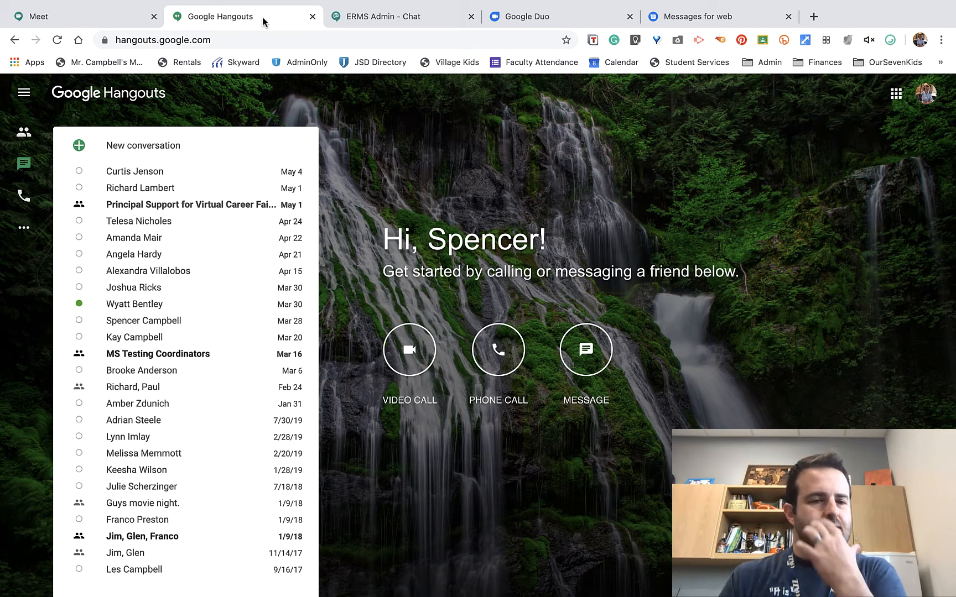
mouse_move(90, 12)
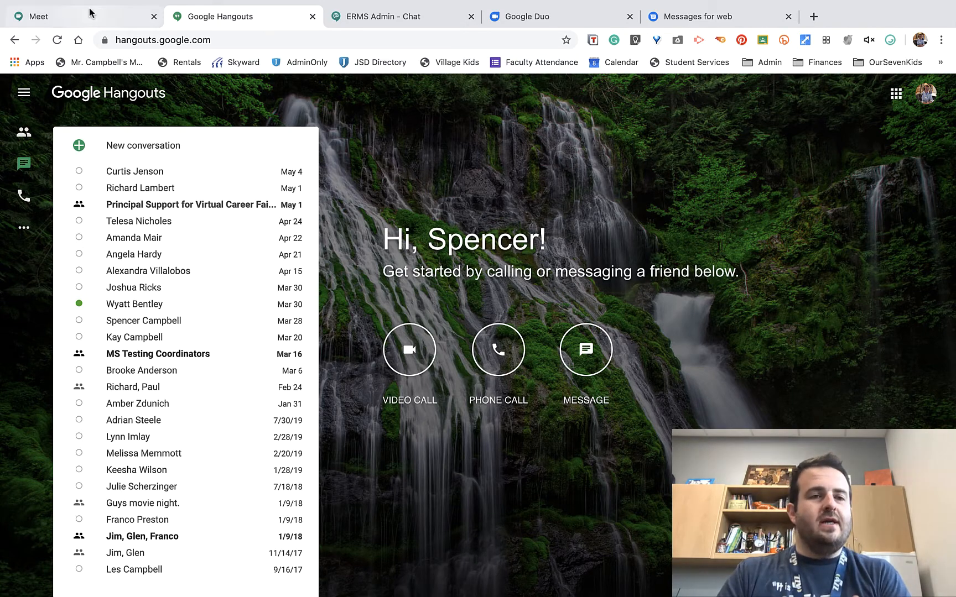
Switch to the Google Meet tab showing its home page with nothing scheduled today
click(43, 17)
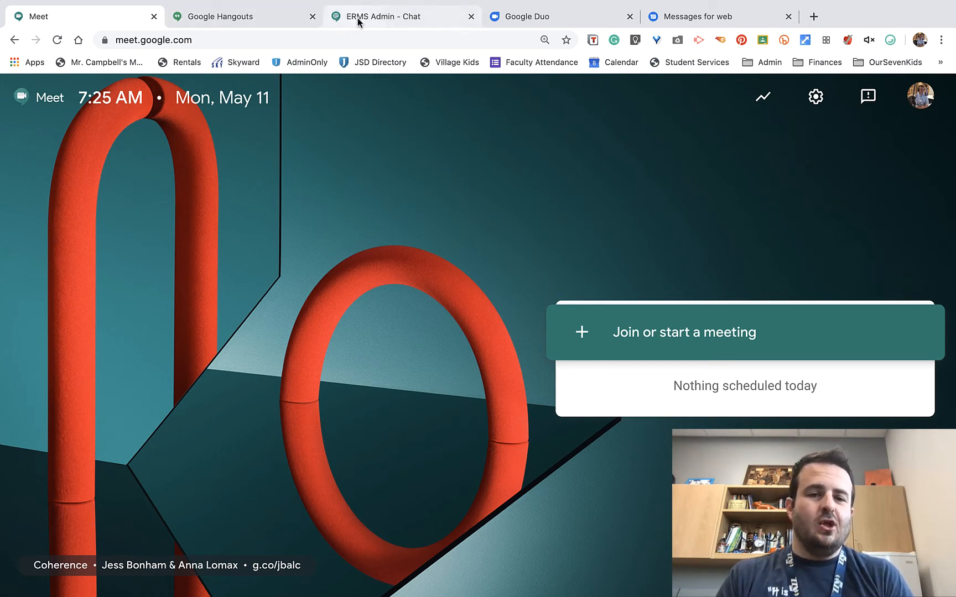
Open the ERMS Admin Chat room and scroll to its creation and member additions
click(402, 17)
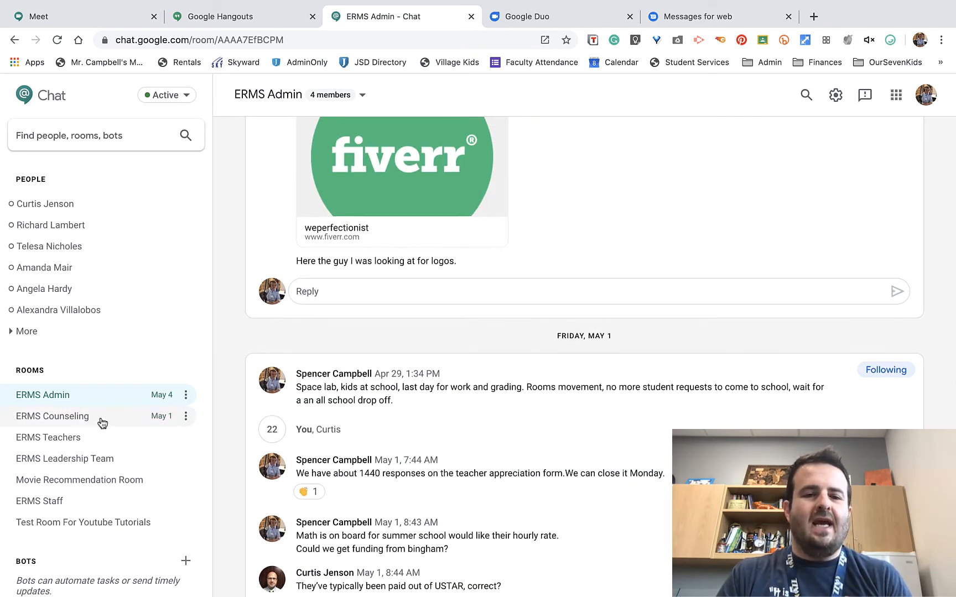
scroll(up, 3)
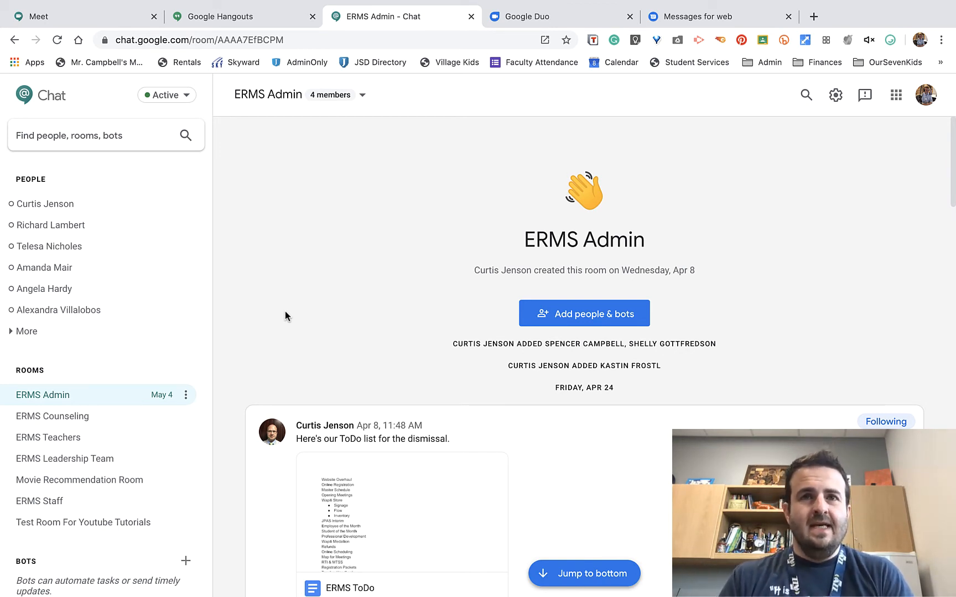
mouse_move(516, 69)
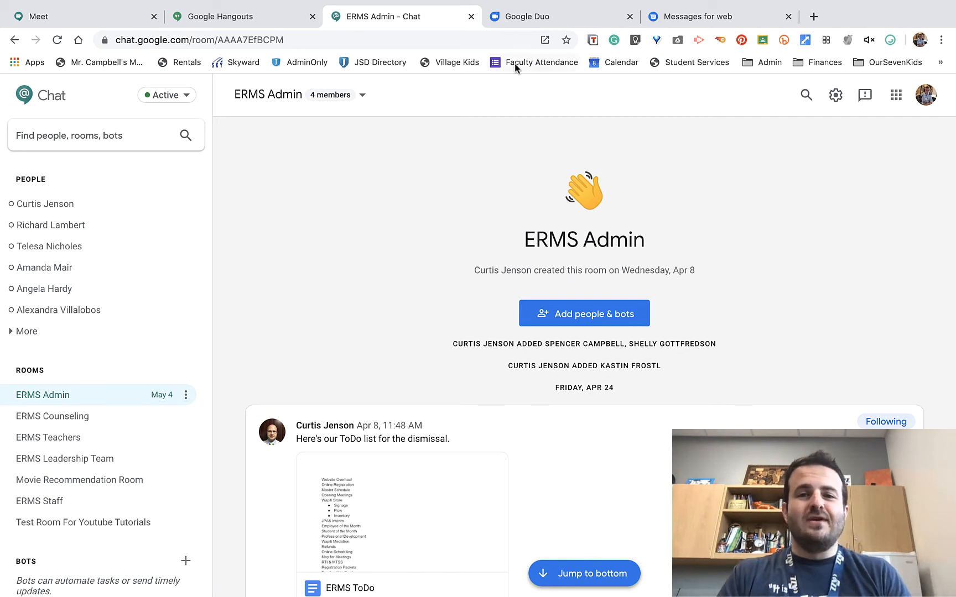
Switch to the Google Duo tab showing the verify-your-phone-number page
click(559, 17)
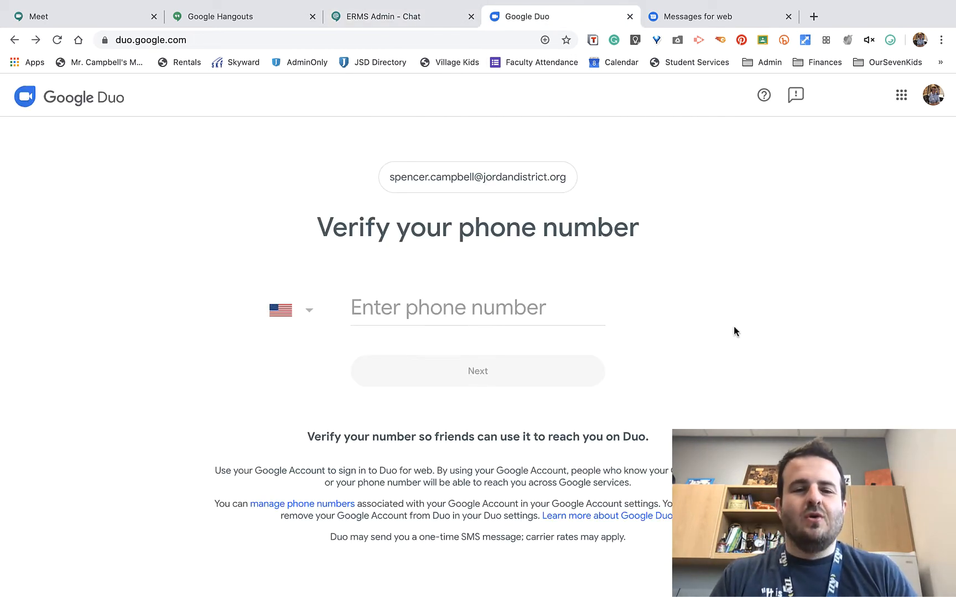
mouse_move(737, 408)
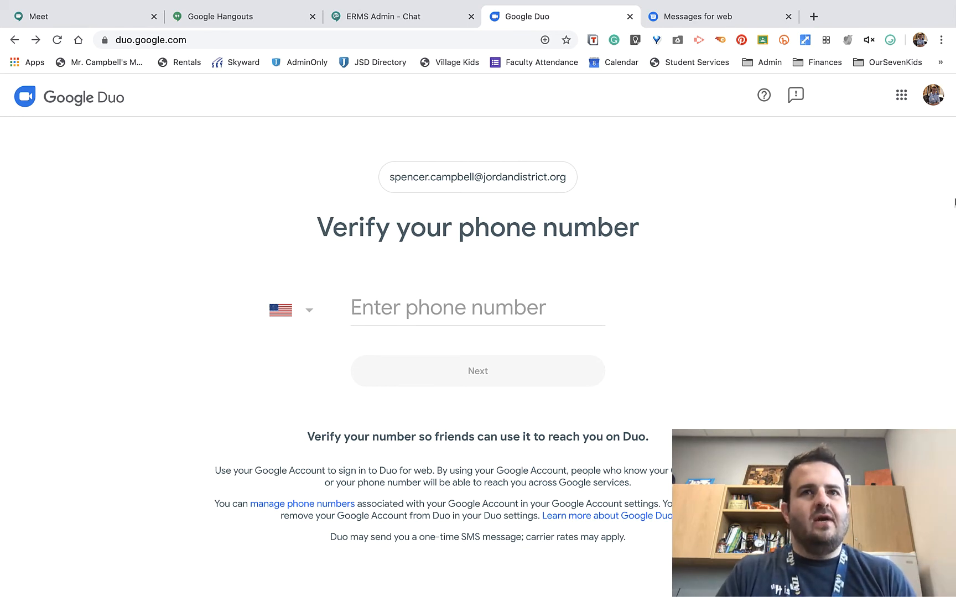
mouse_move(681, 35)
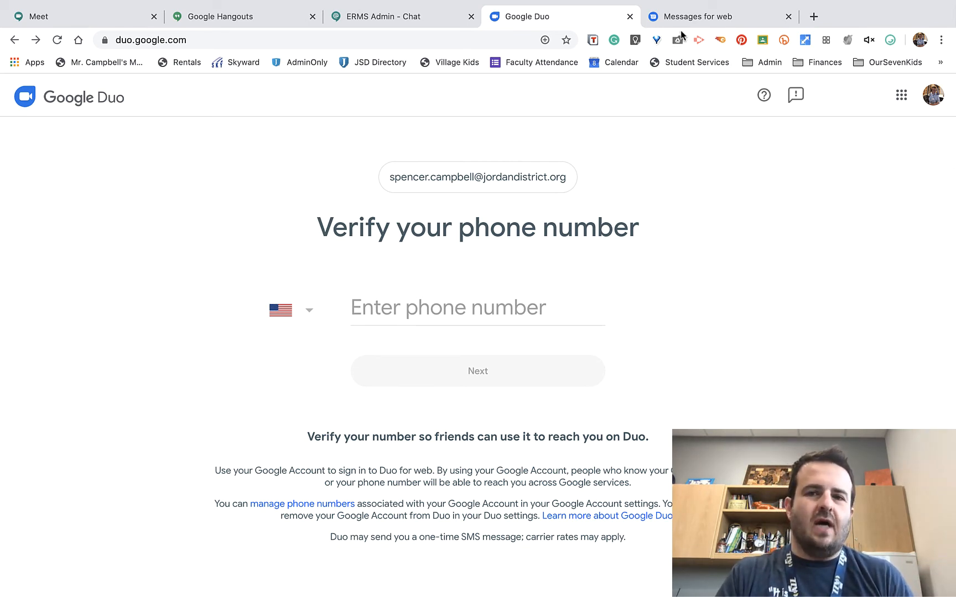
Switch to Messages for web and choose 'Use here' to take over the session
click(716, 16)
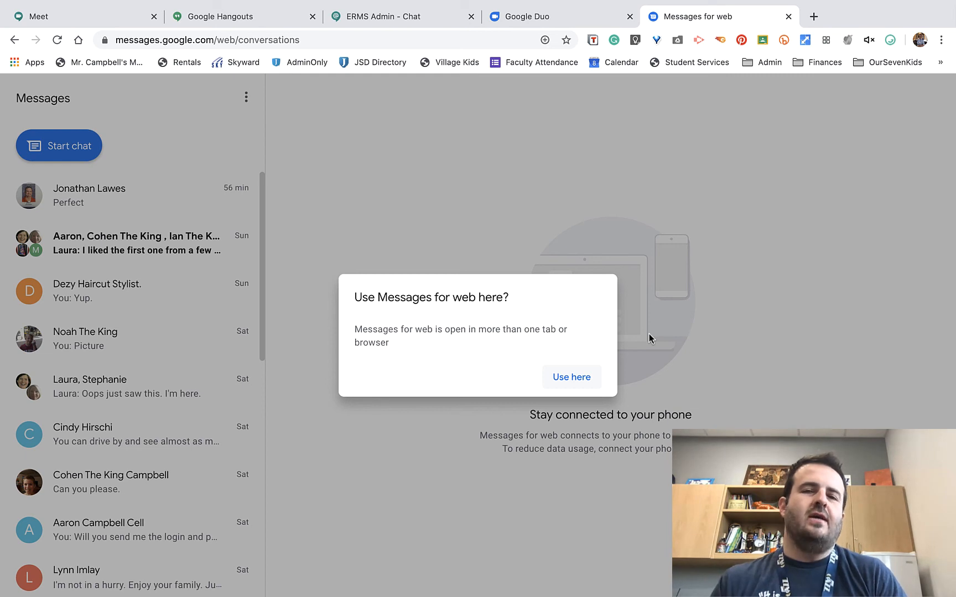
mouse_move(720, 350)
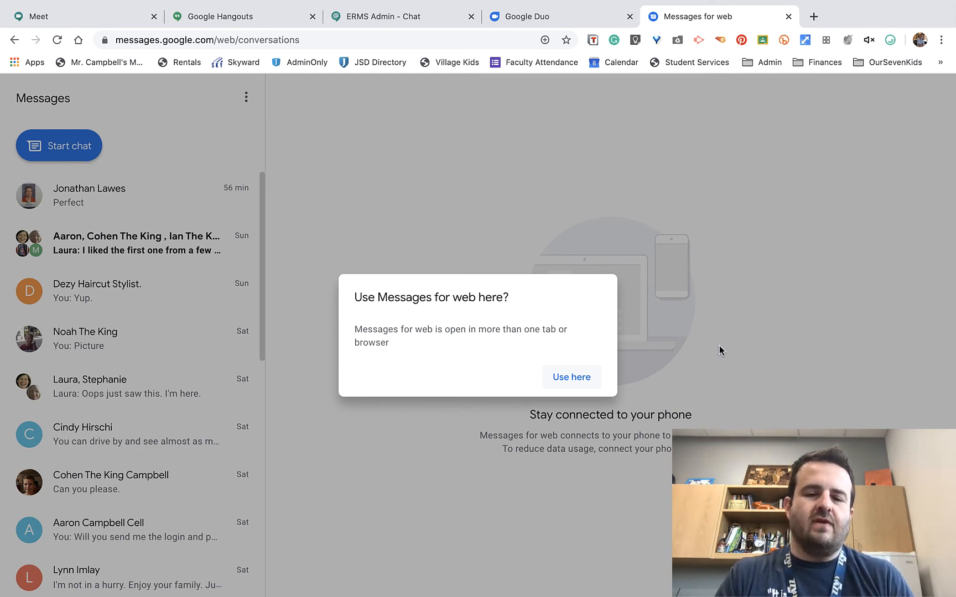
mouse_move(781, 370)
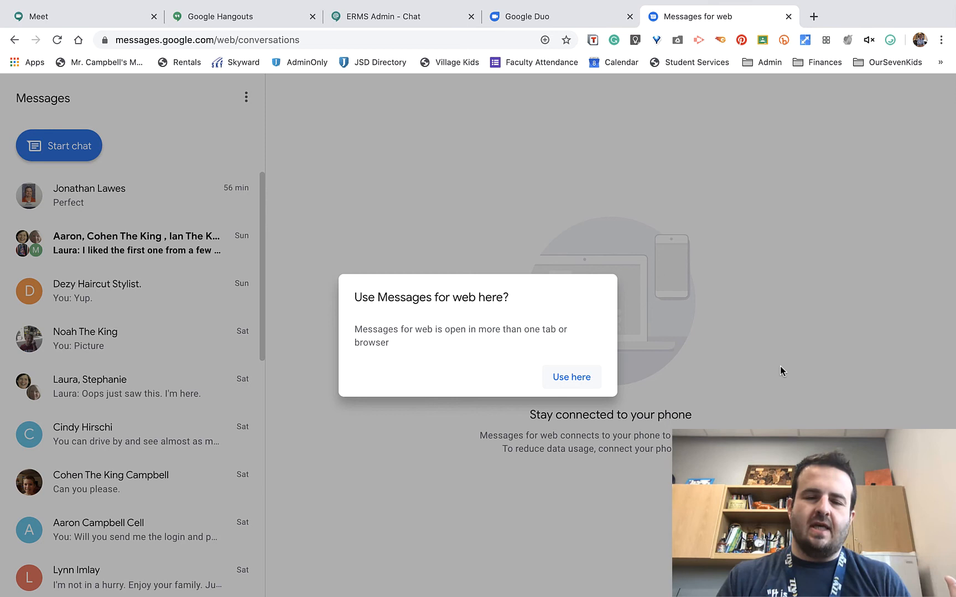
mouse_move(947, 55)
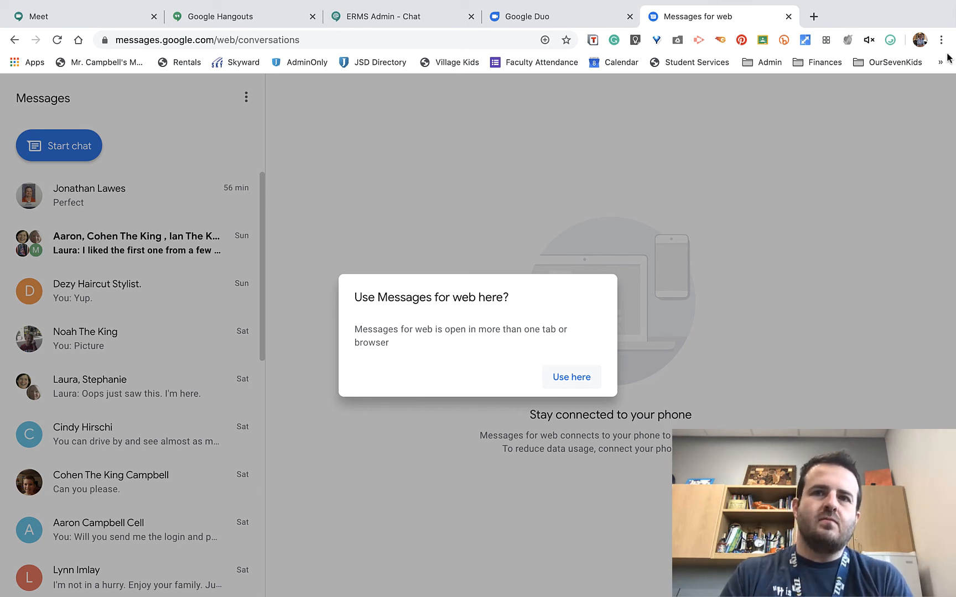
mouse_move(615, 120)
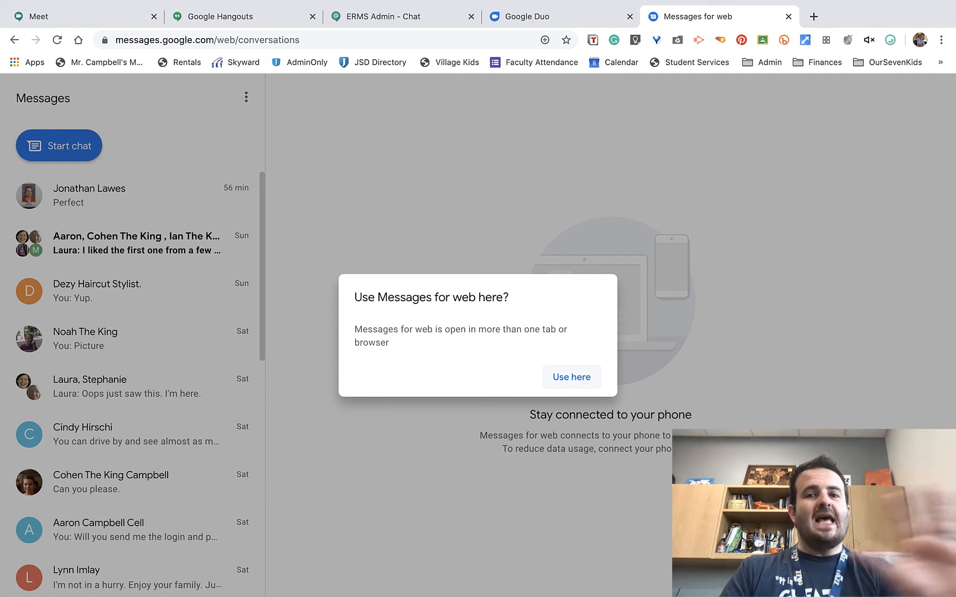
mouse_move(760, 282)
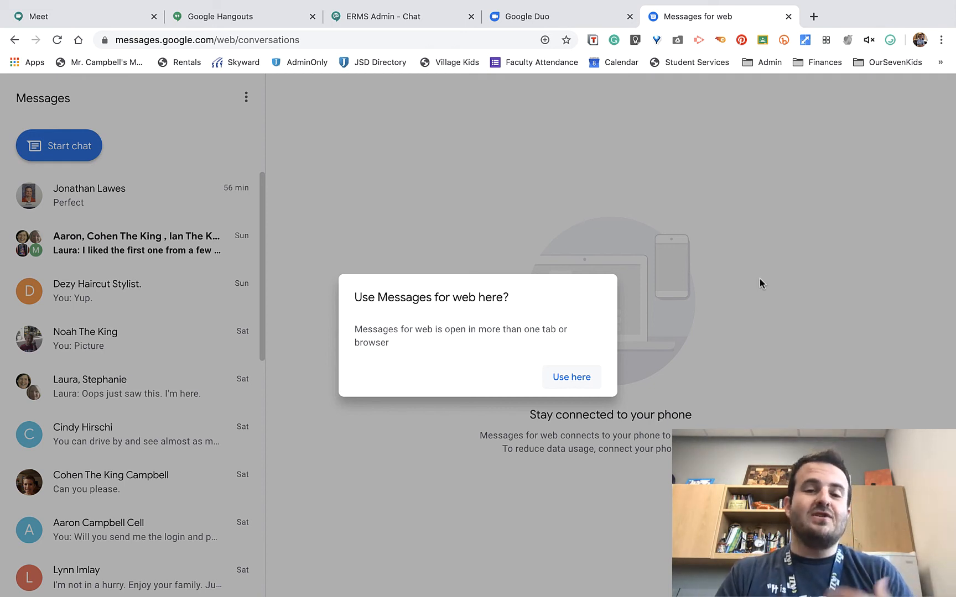
click(570, 377)
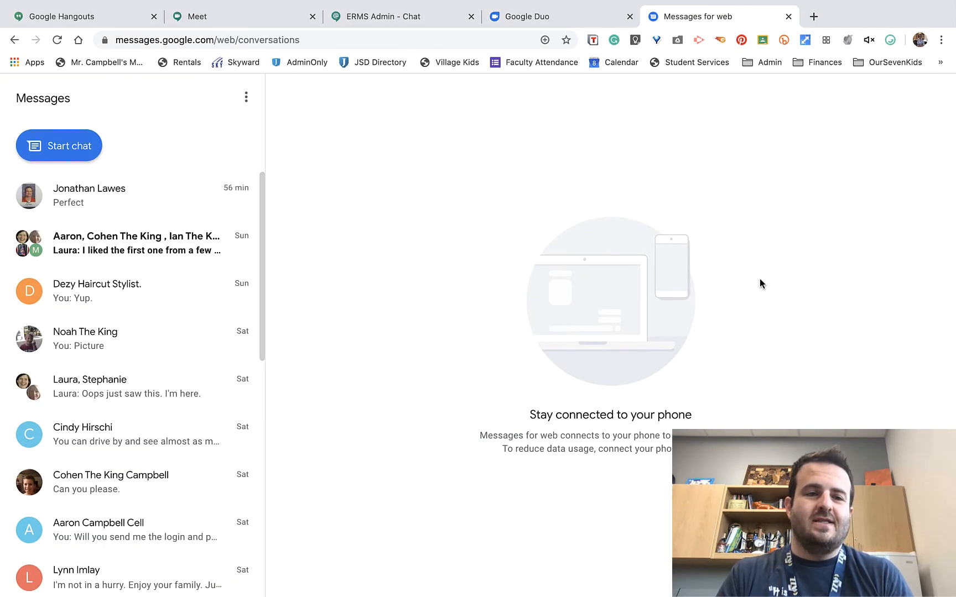